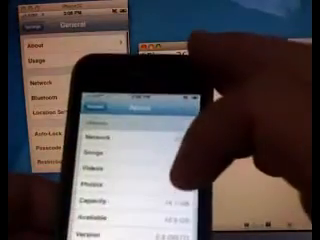
pyautogui.scroll(-3)
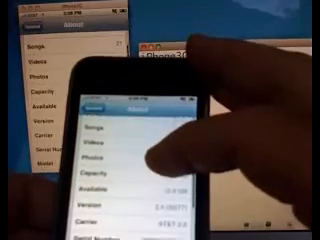